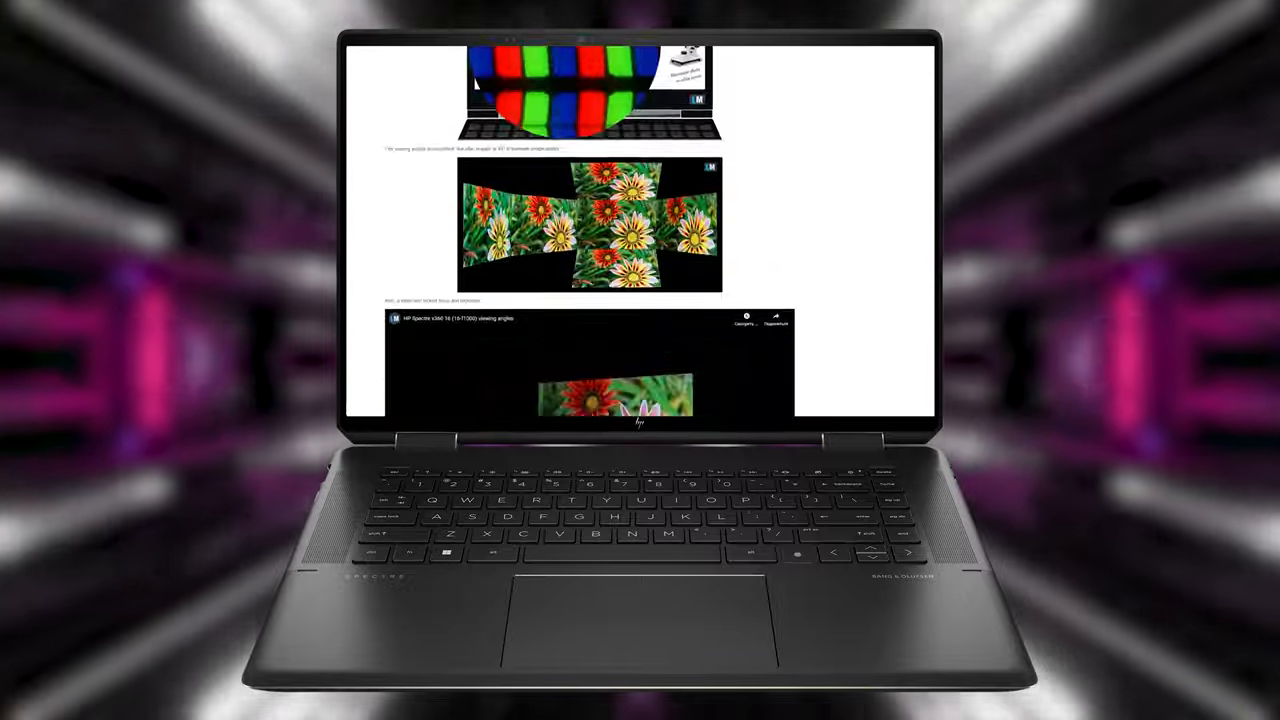
scroll("down", 3)
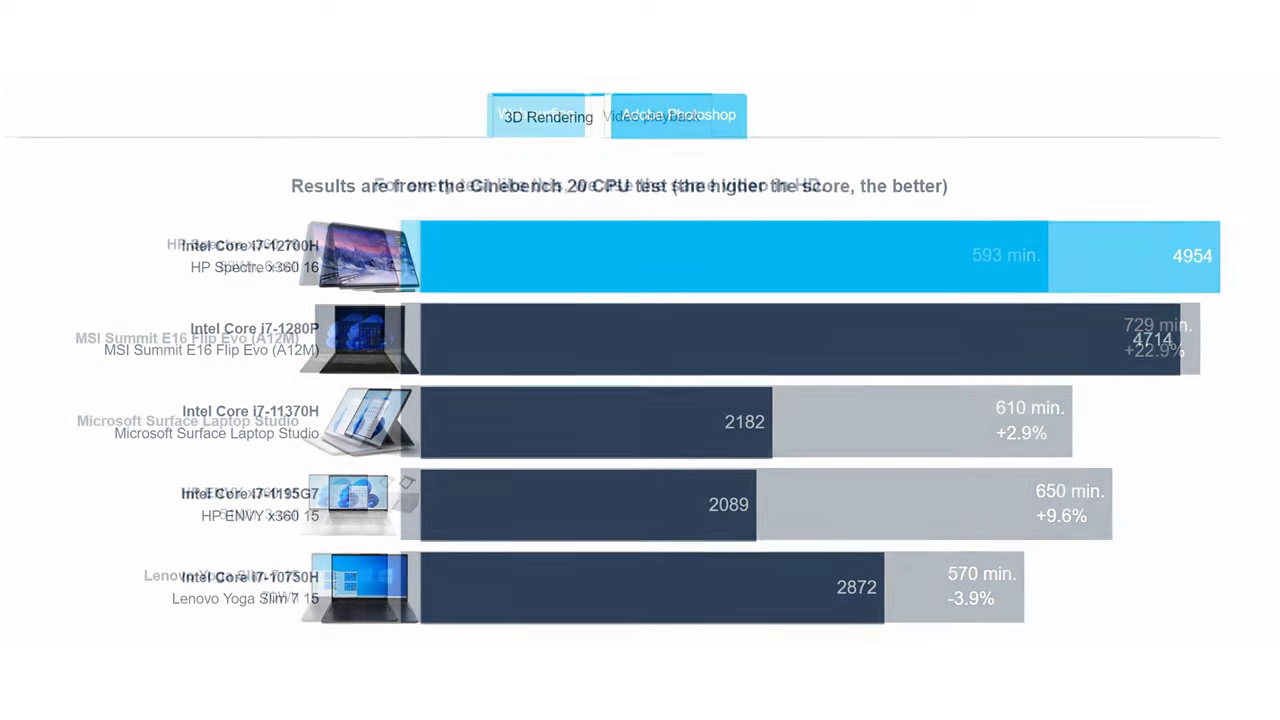
left_click(548, 116)
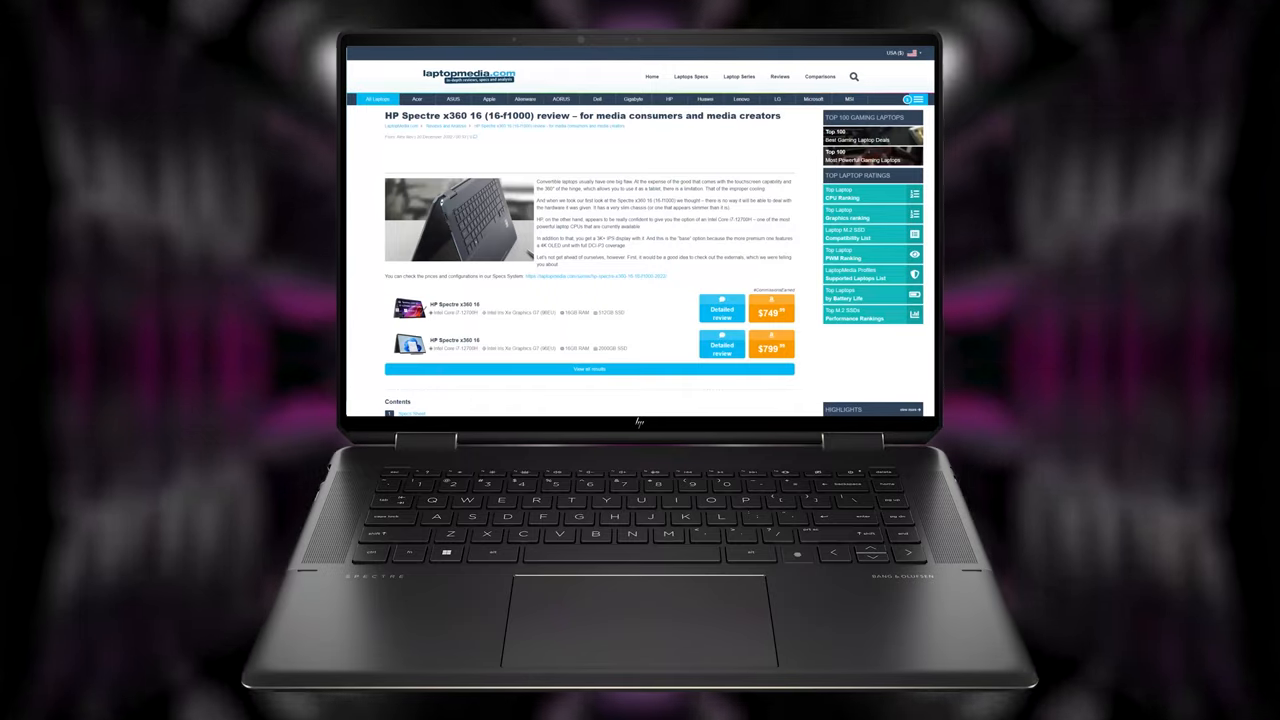
scroll("down", 3)
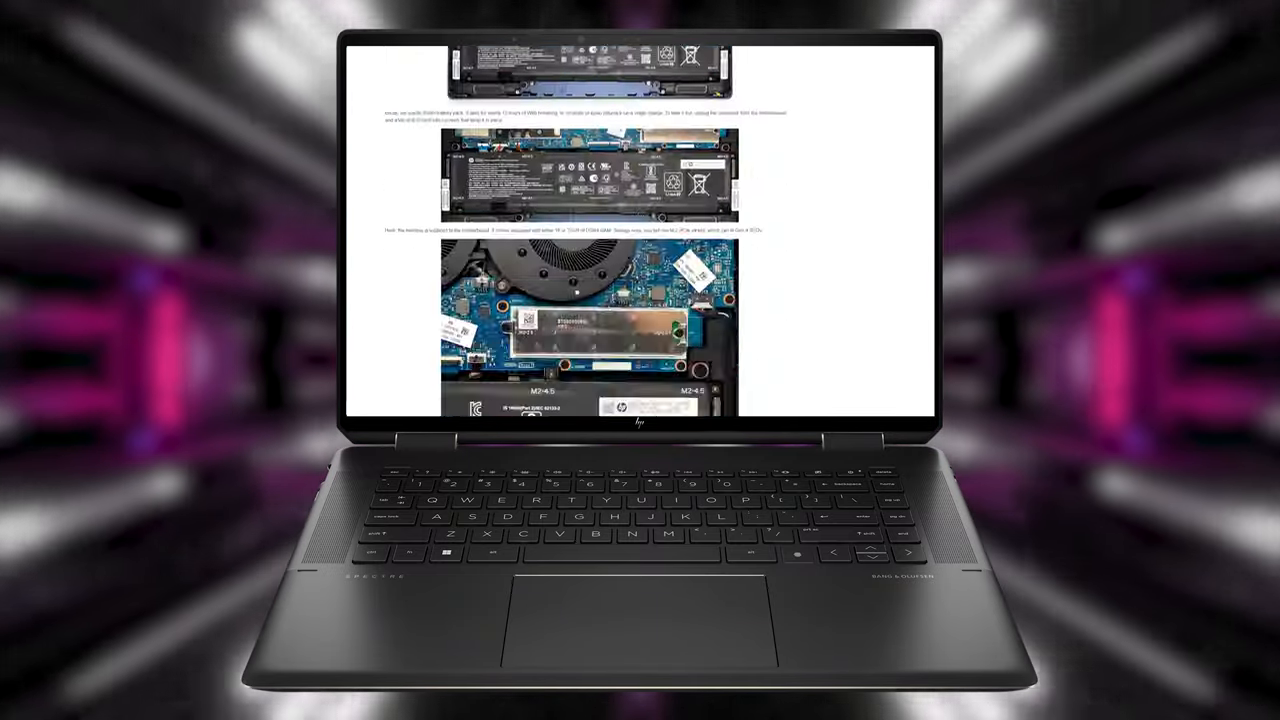
scroll("down", 3)
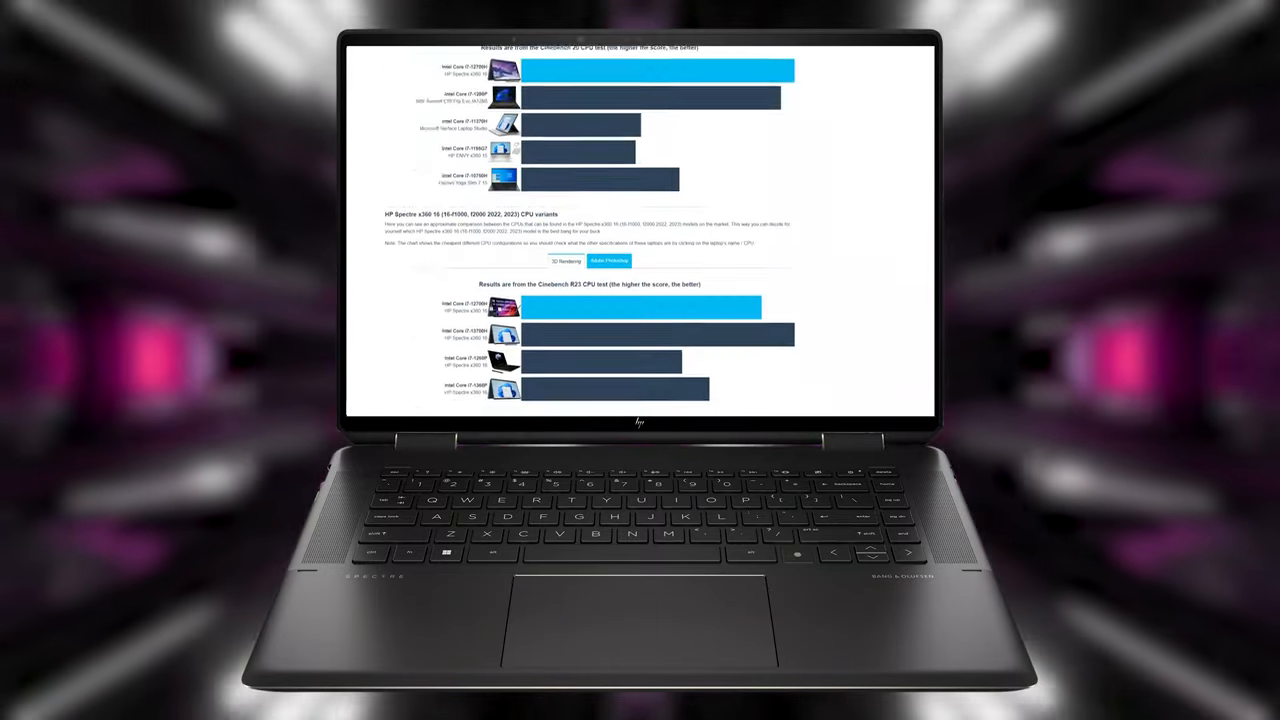